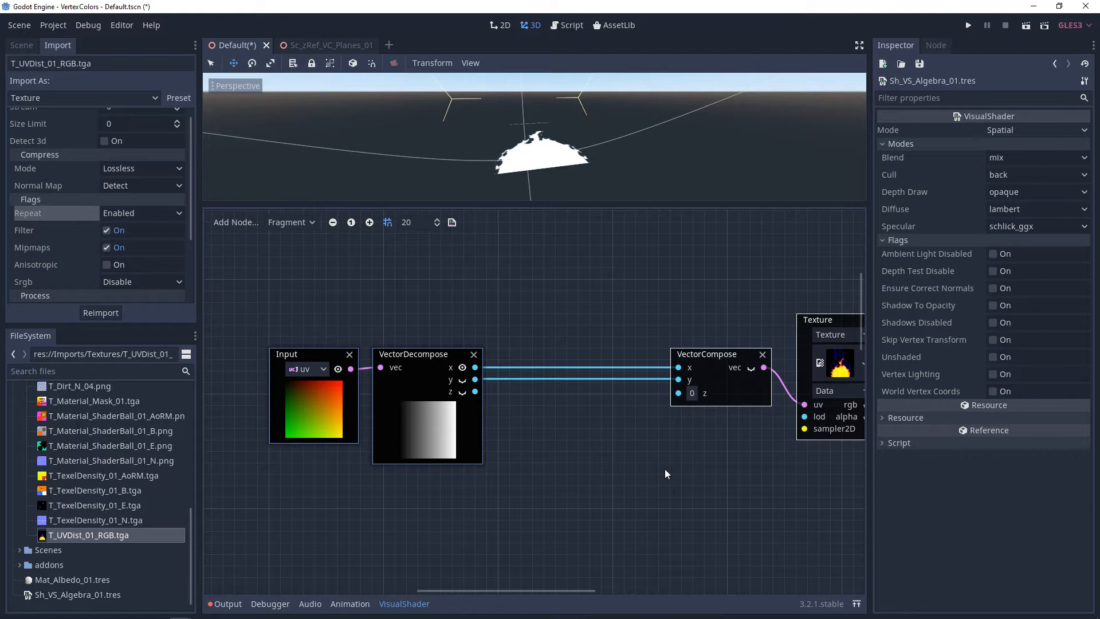
mouse_move(325, 429)
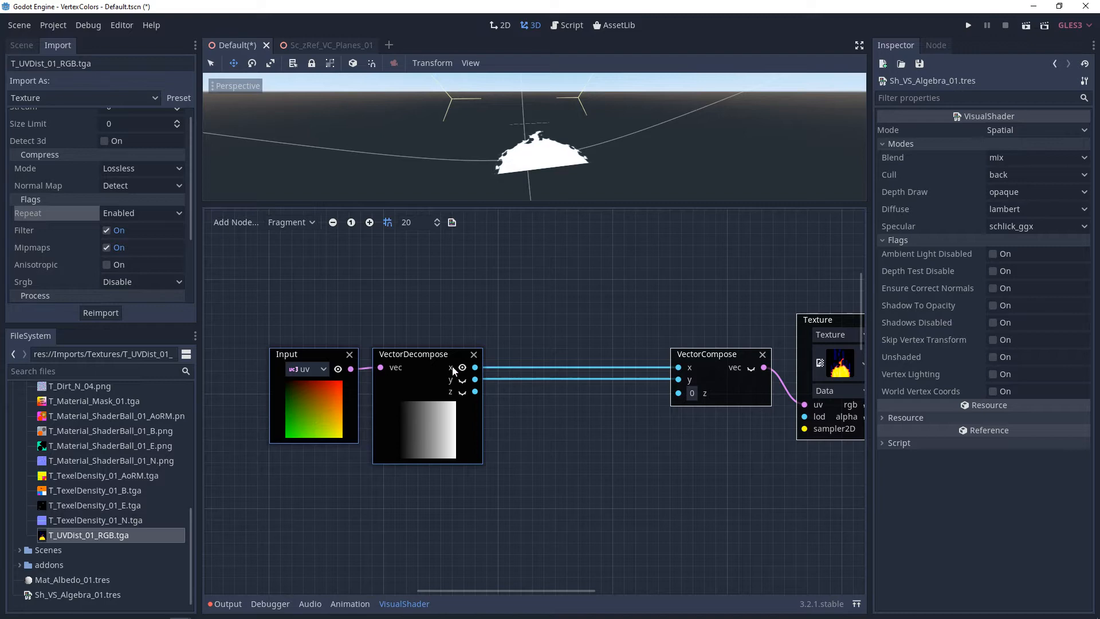
mouse_move(463, 383)
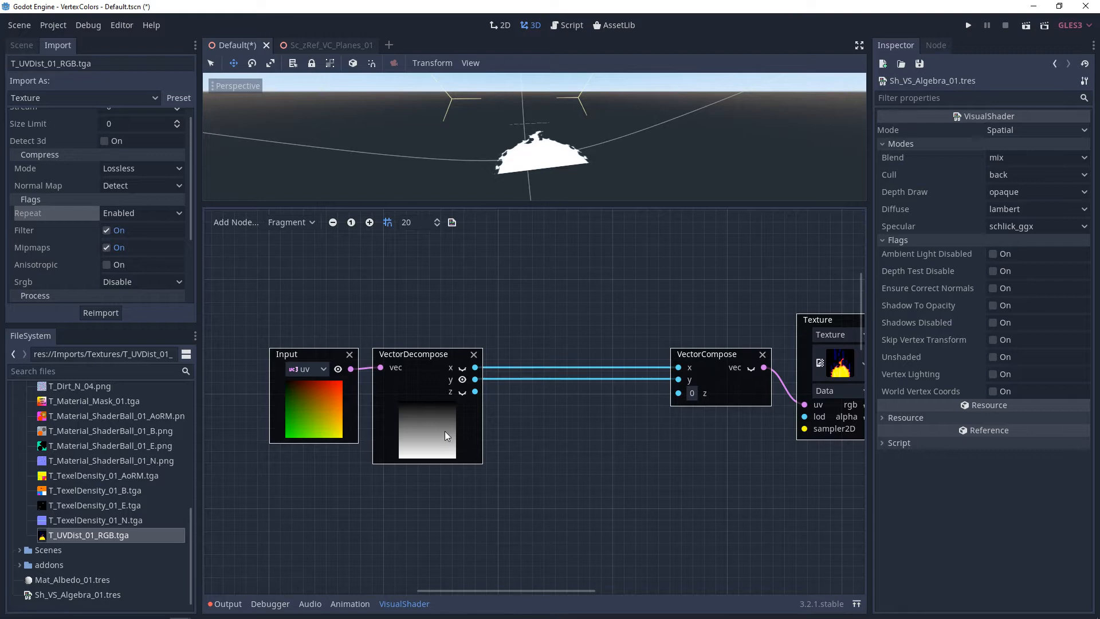
mouse_move(435, 439)
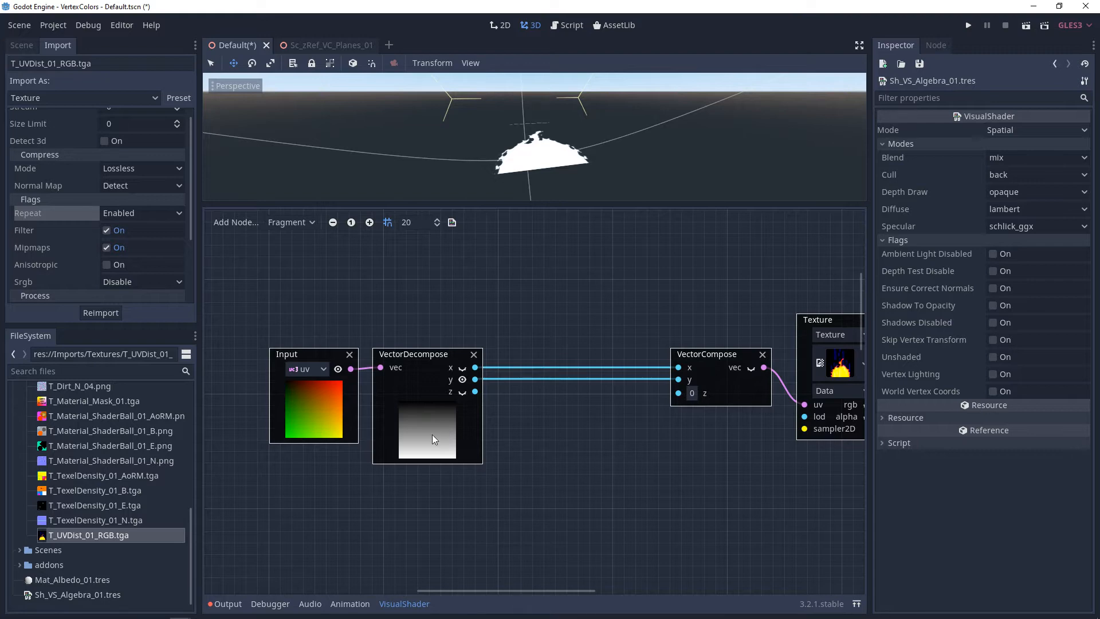
mouse_move(286, 390)
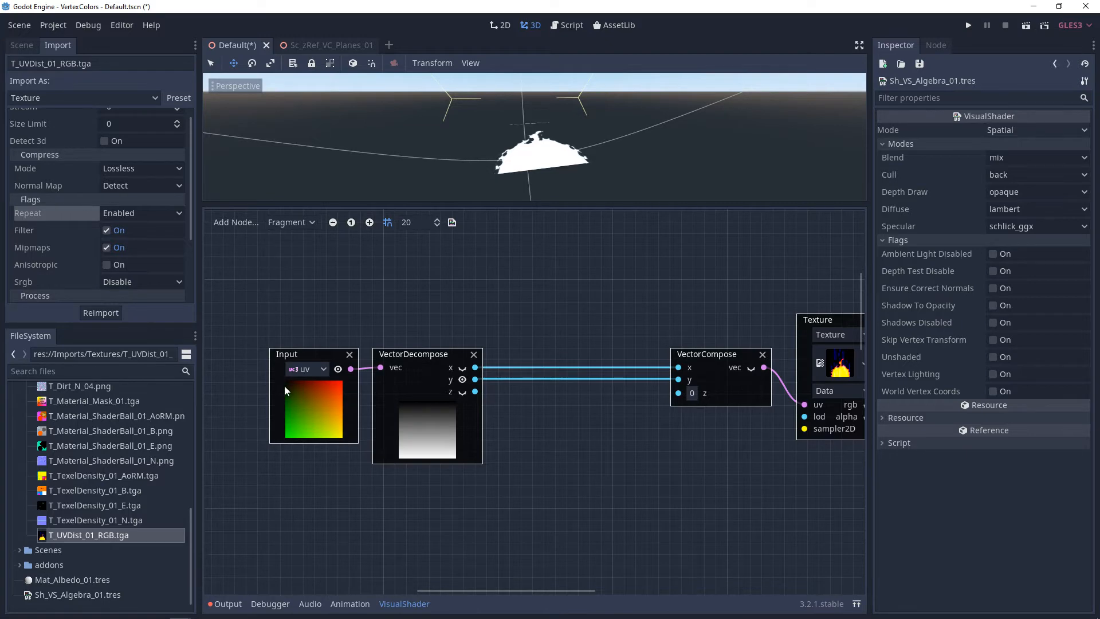
mouse_move(331, 443)
text(sc)
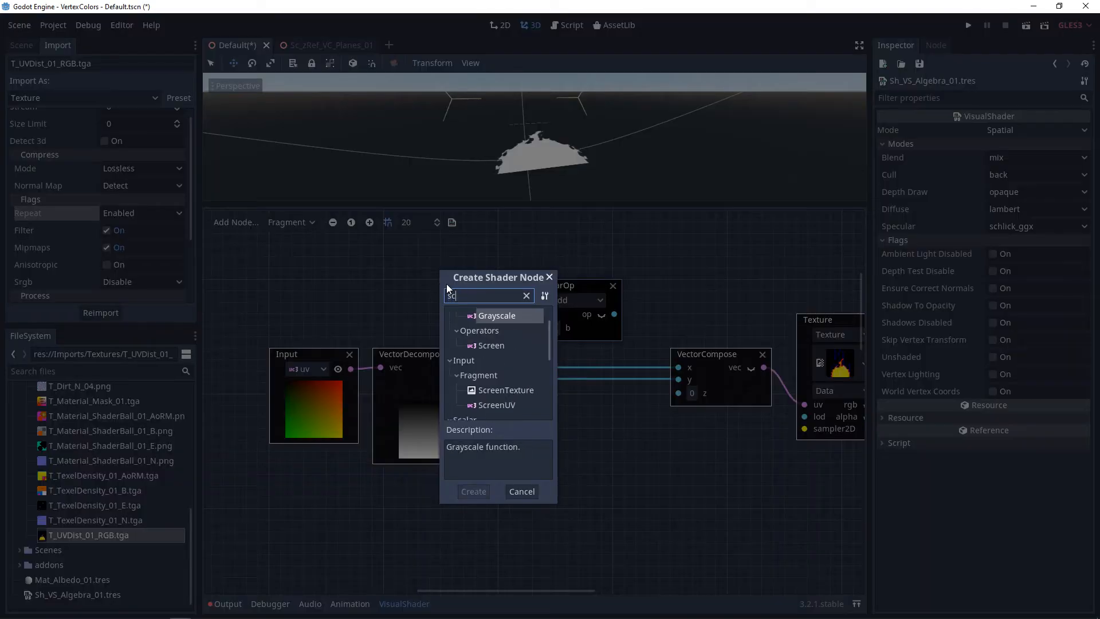
- Feed each UV channel through a scalar operation with offsets 0.071 and 0.169, making the upper one multiply
click(474, 491)
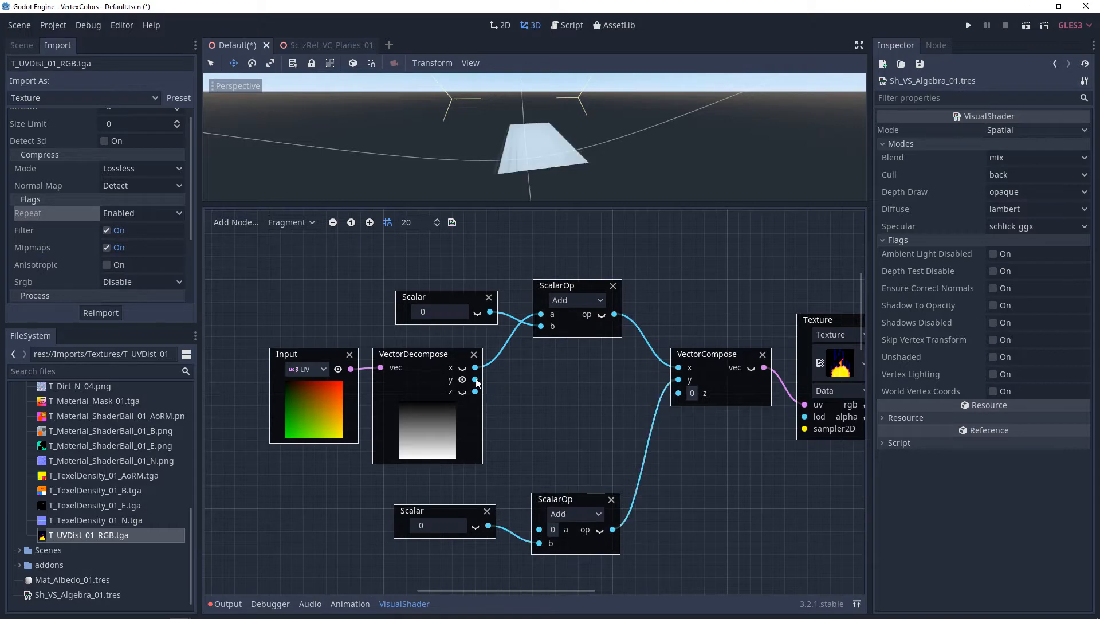
text(0.071)
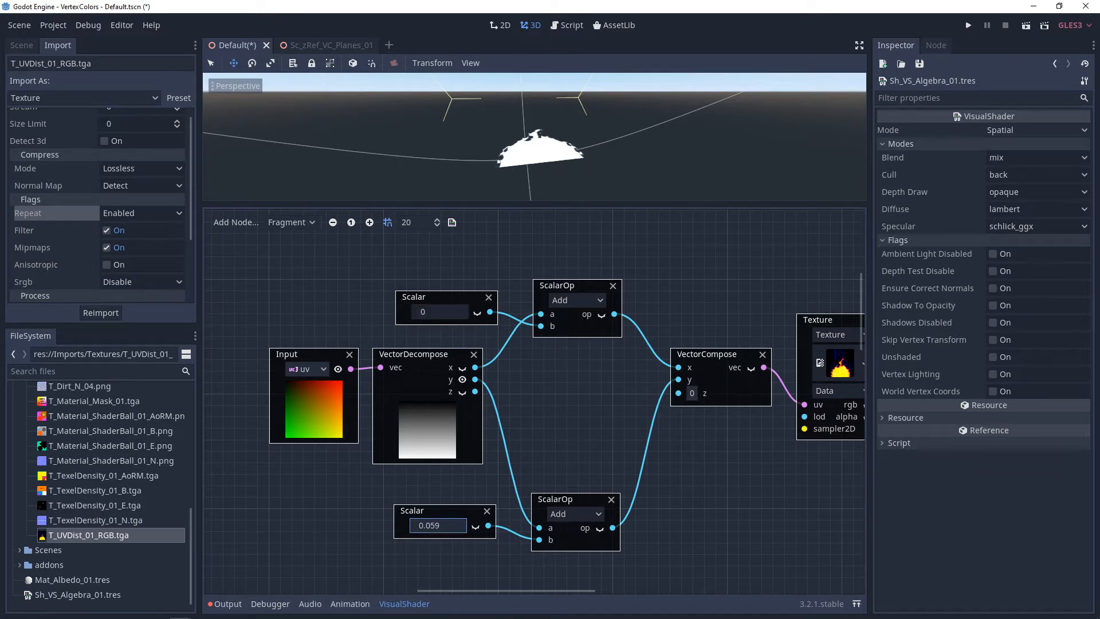
text(0.169)
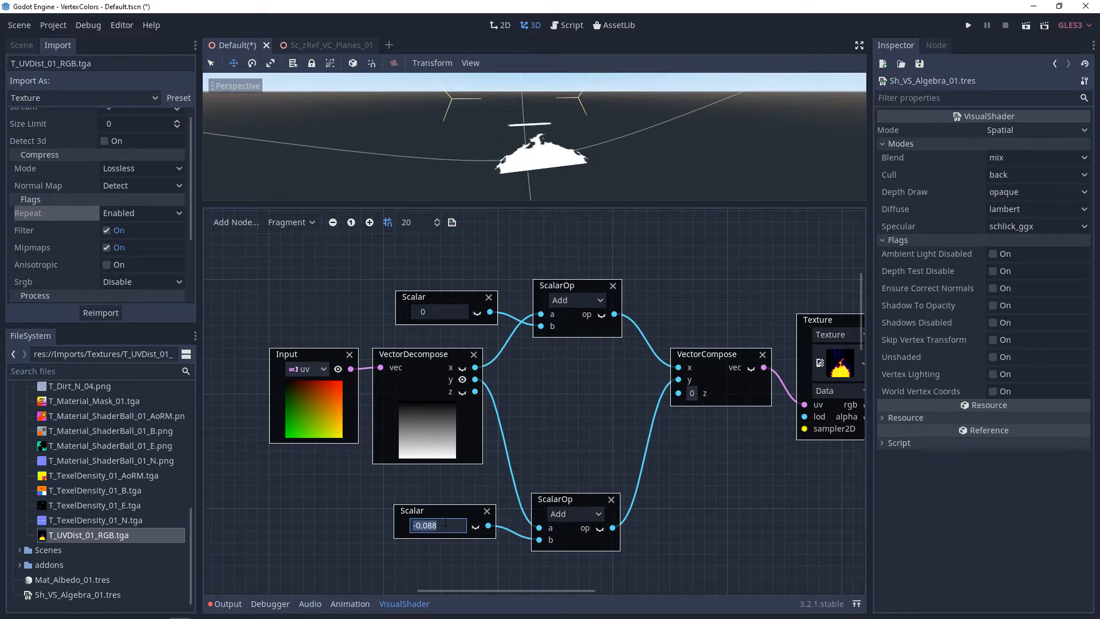
click(576, 300)
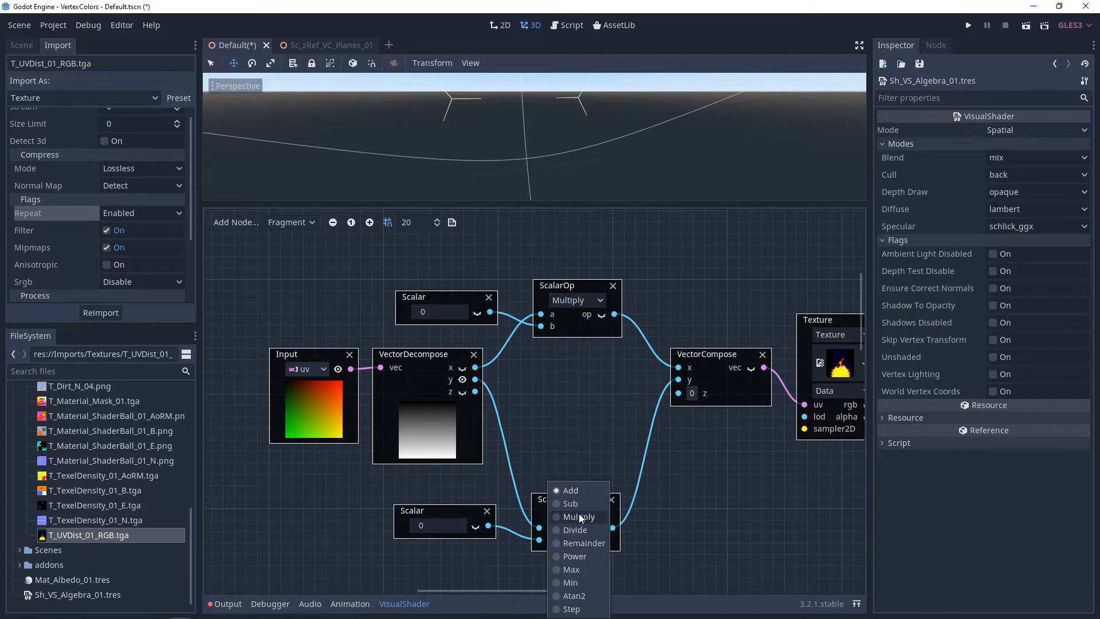
- Make the lower operation multiply and set the upper scale value to 1.151
click(575, 517)
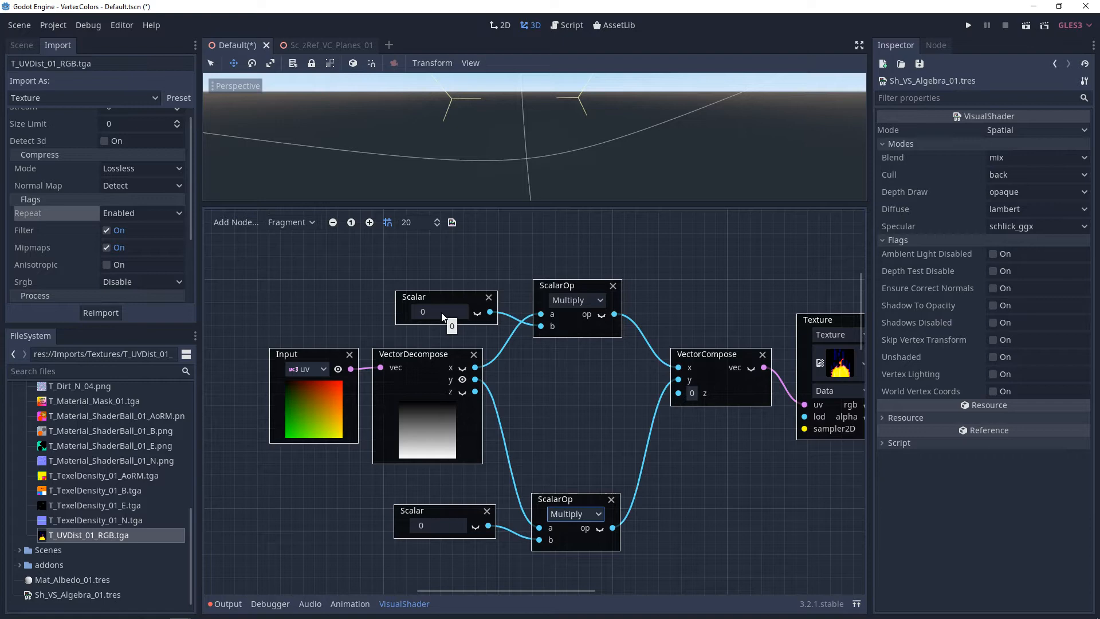
click(439, 312)
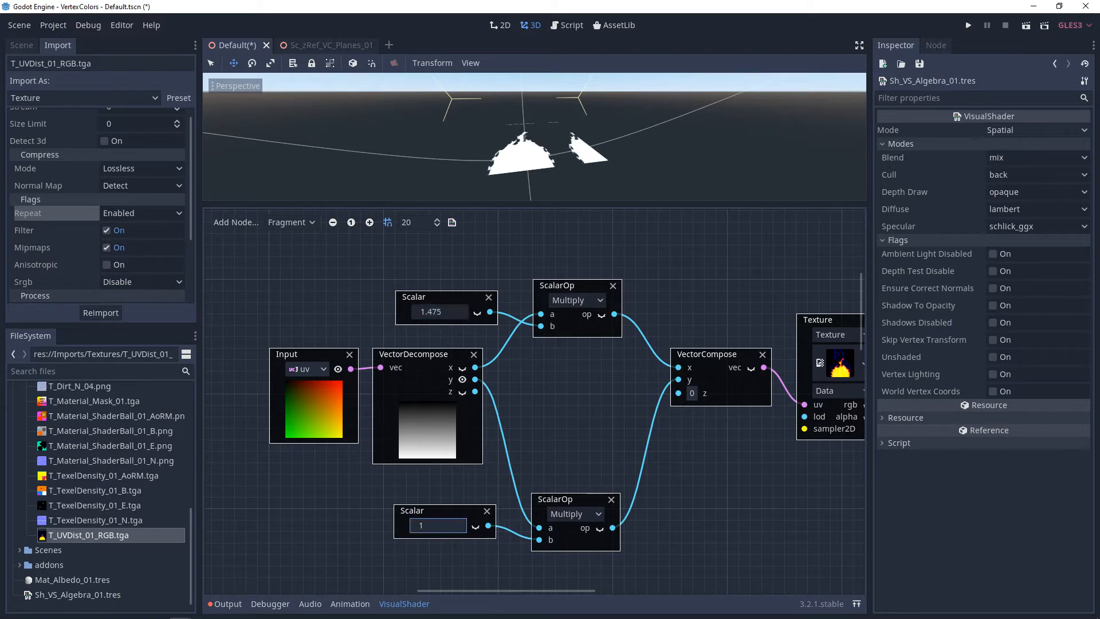
text(1.151)
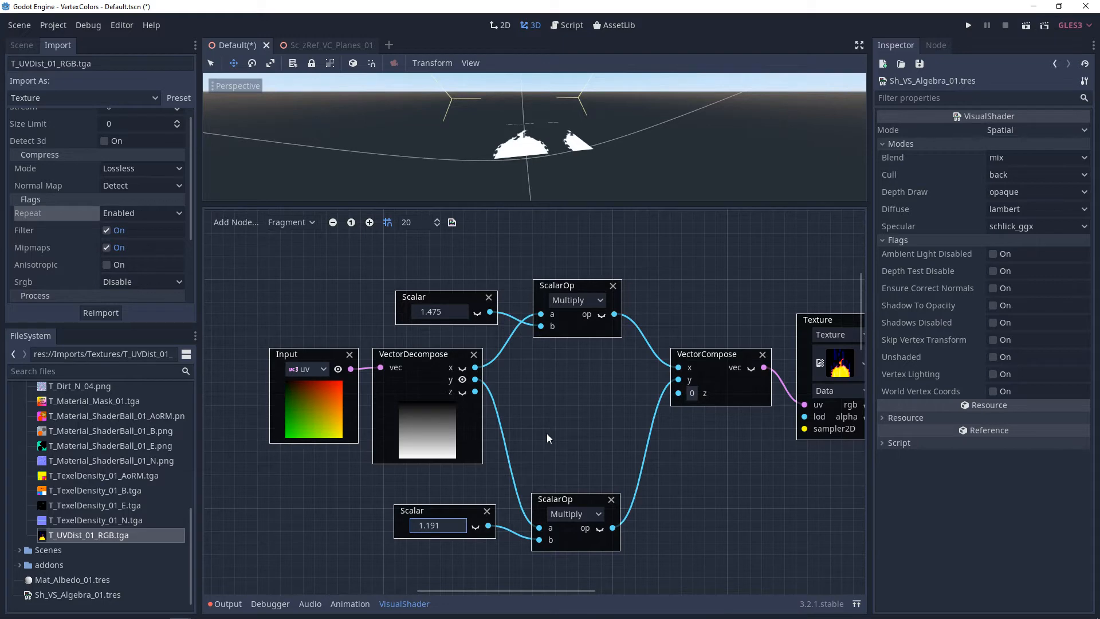
mouse_move(311, 410)
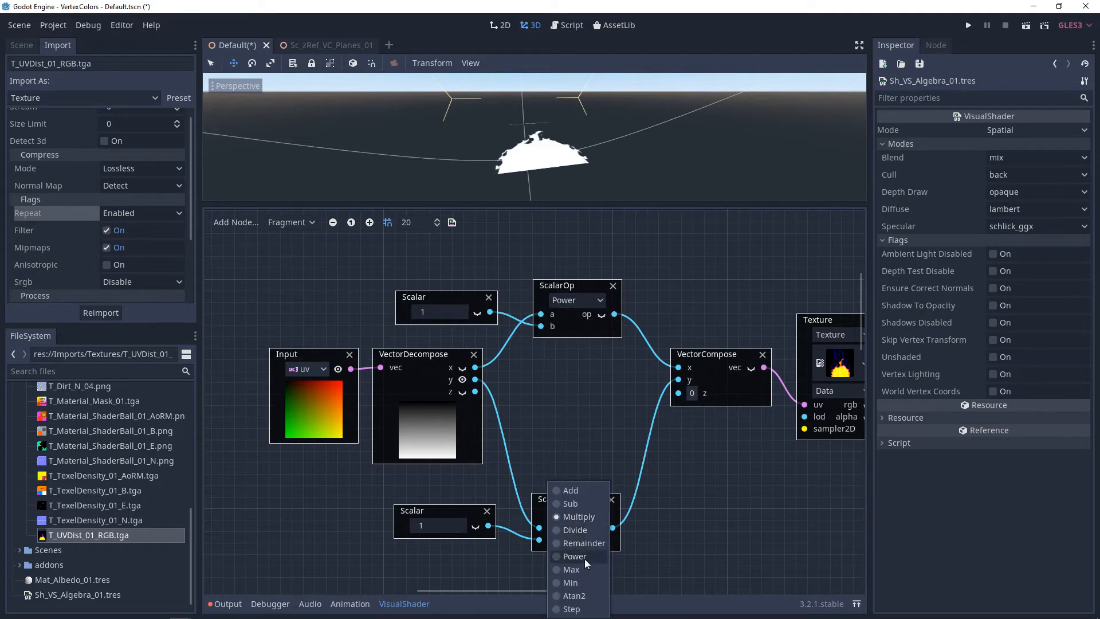
- Change the lower scalar operation to Power
click(574, 555)
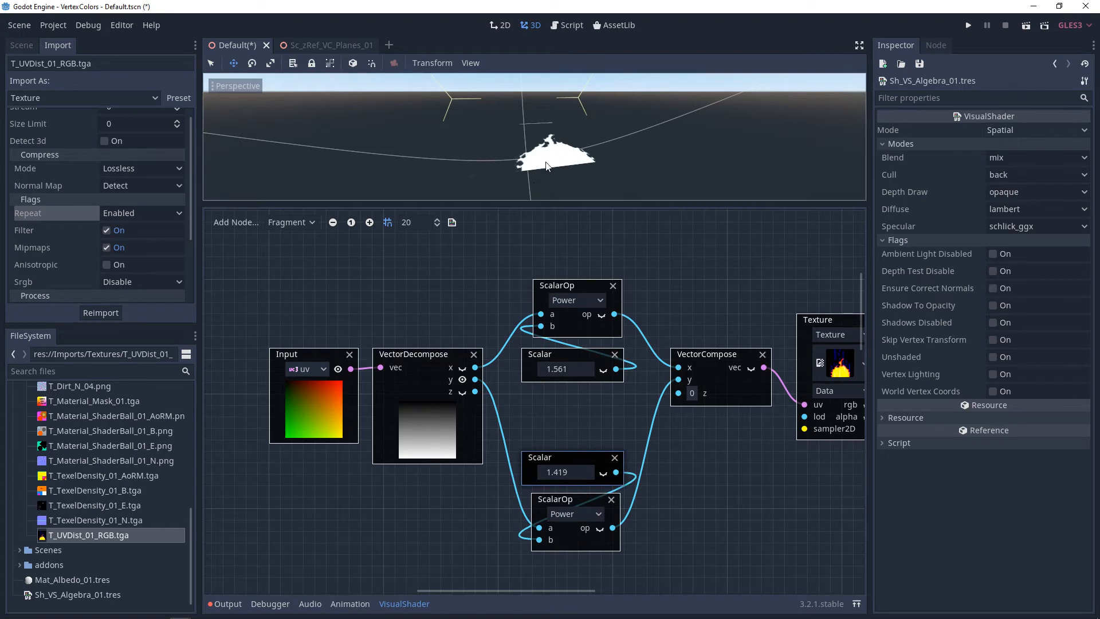
mouse_move(548, 147)
text(ad)
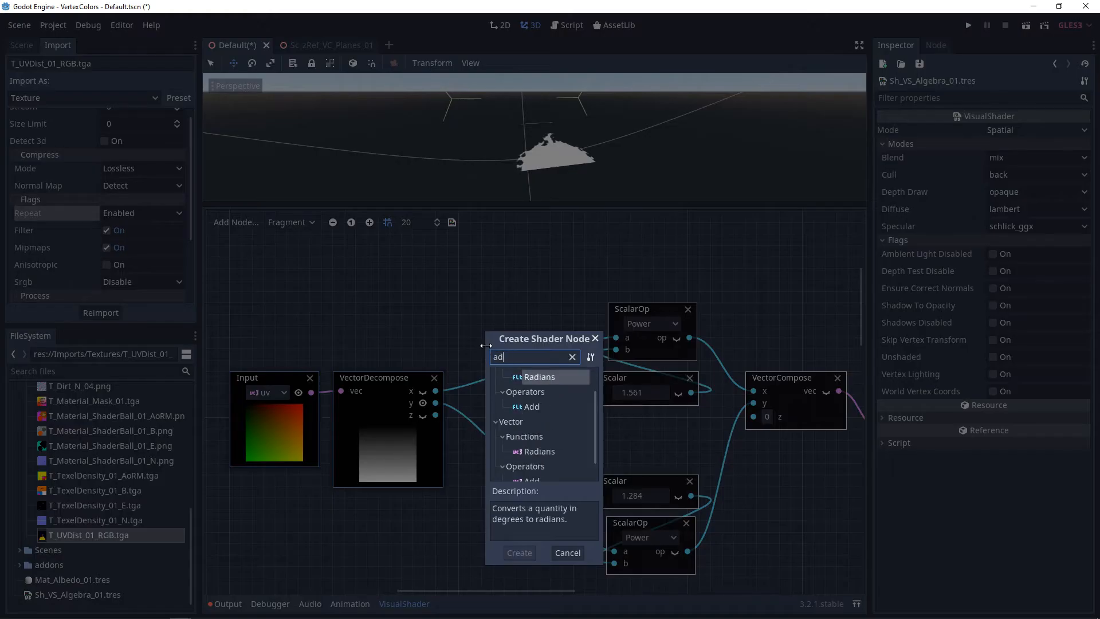
- Insert a ScalarOp Add node before the x Power and edit its b value to 0.5
click(519, 553)
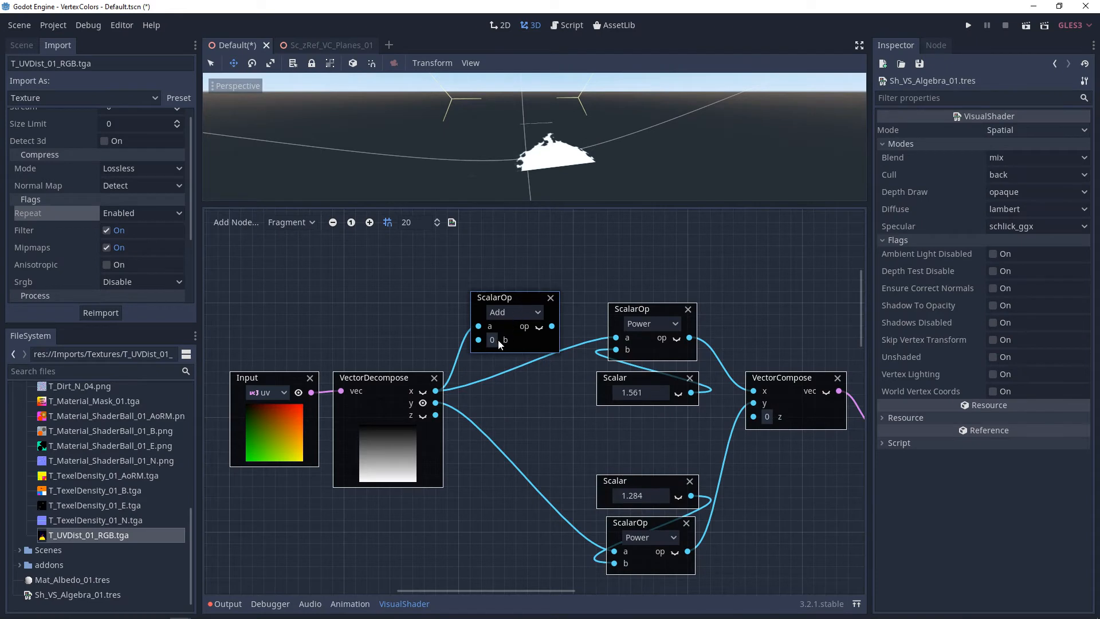
click(492, 339)
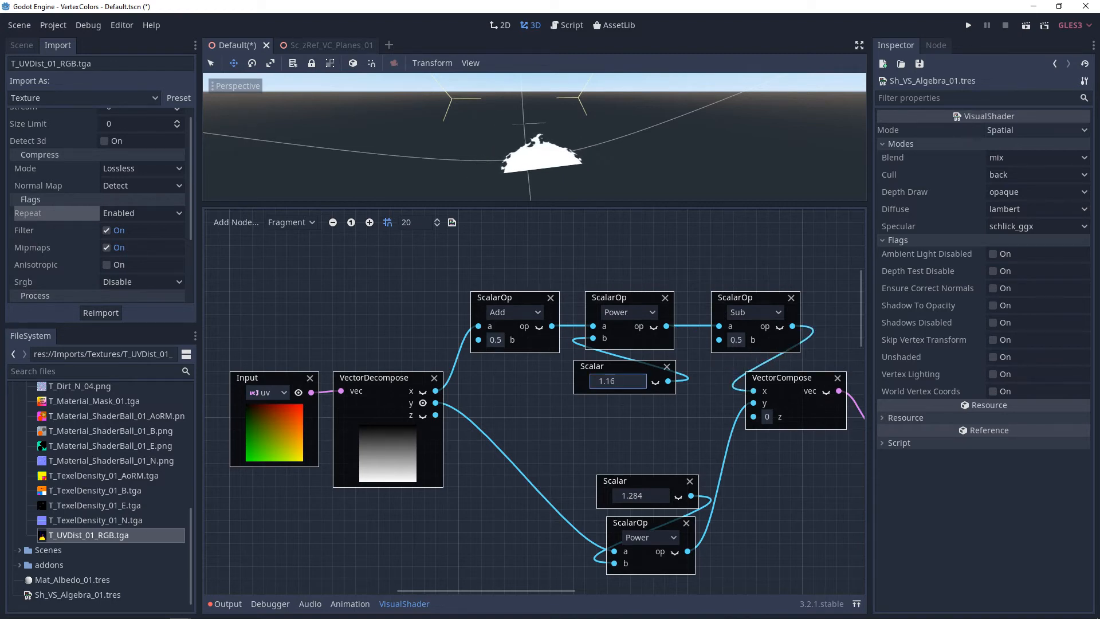
- Set the x exponent to 1.318 and disable the texture's import Repeat flag
text(1.318)
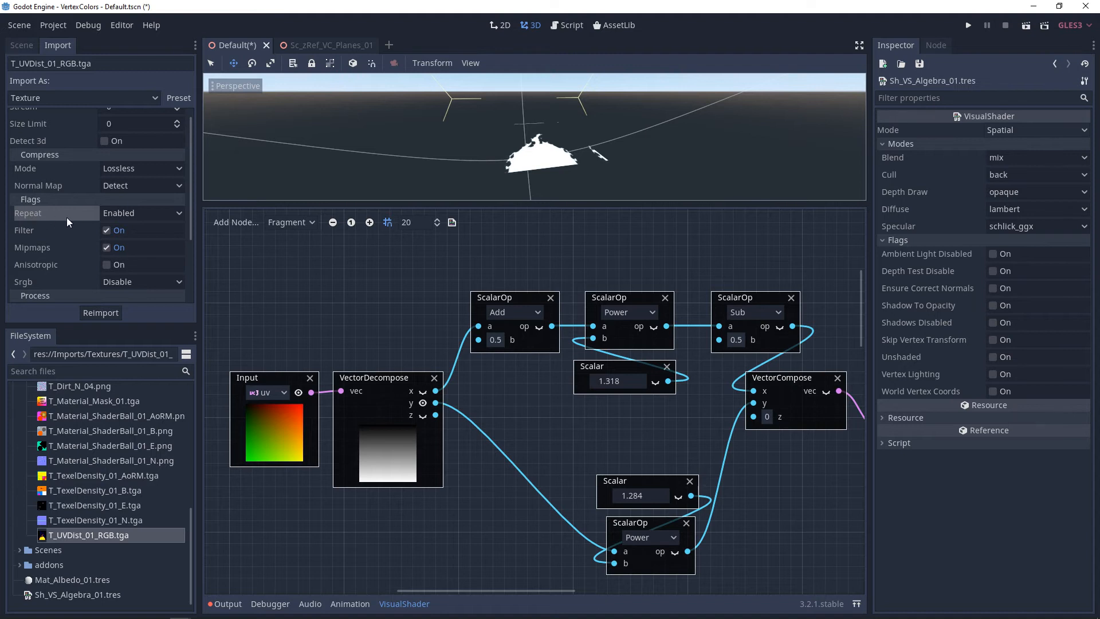
click(141, 213)
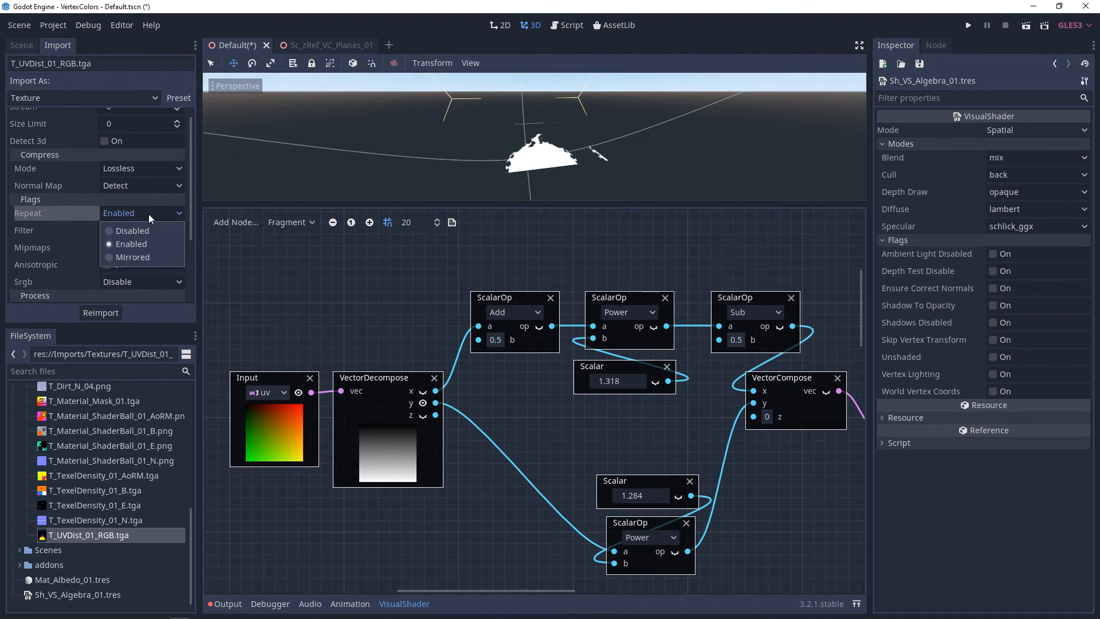
click(132, 231)
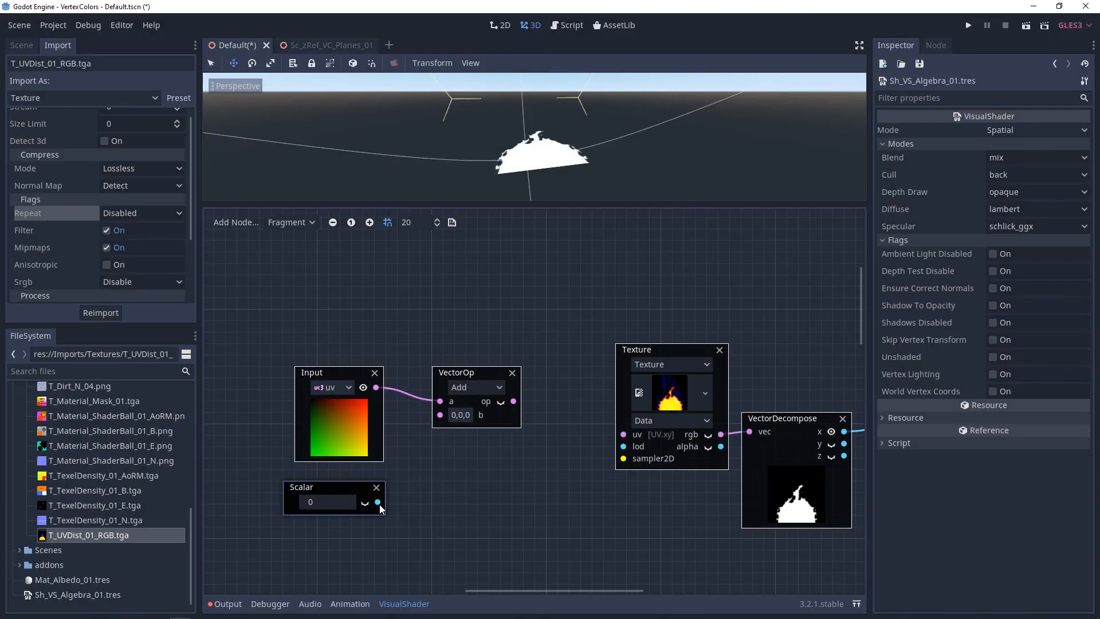
- Wire the scalar into the VectorOp, set it to Multiply, and give the scalar a value of 3
drag(377, 502, 440, 413)
text(.001)
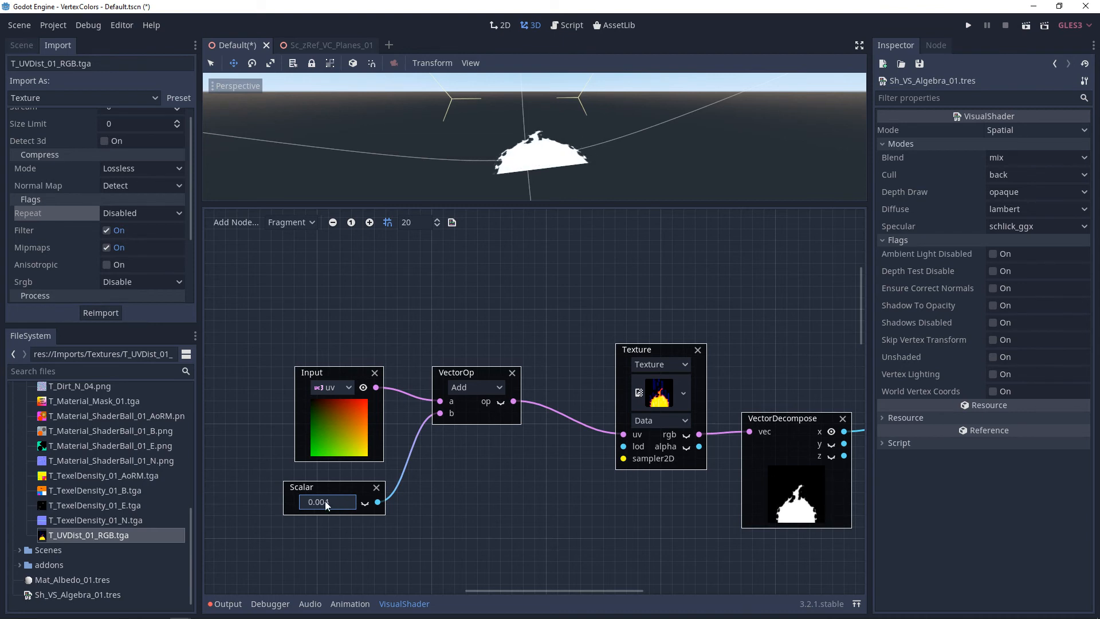
click(476, 388)
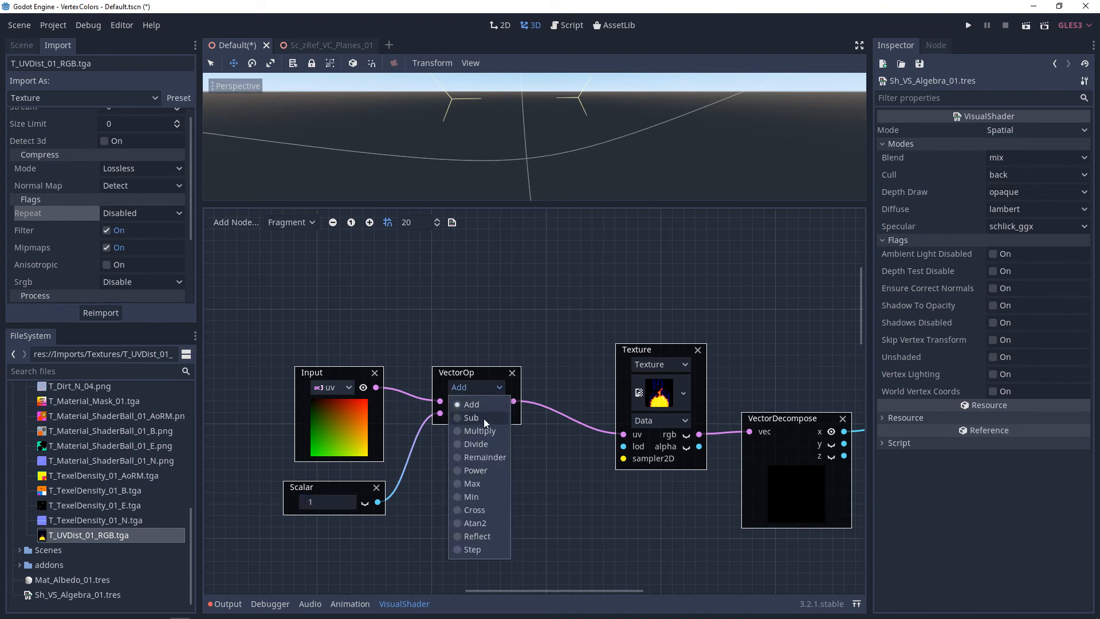
click(475, 431)
text(.58)
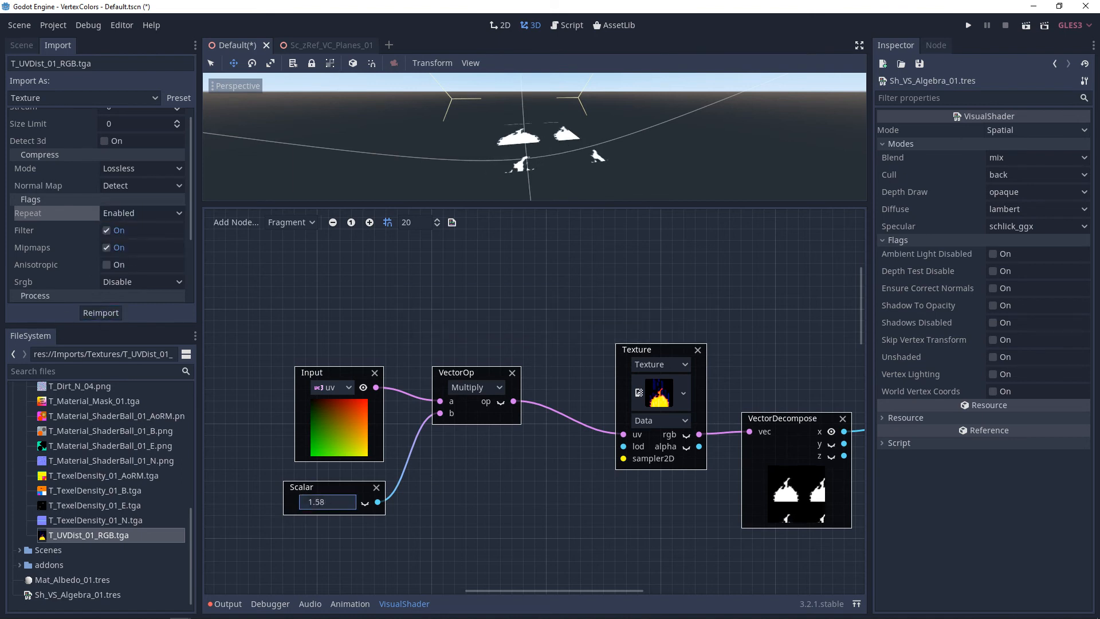
text(3)
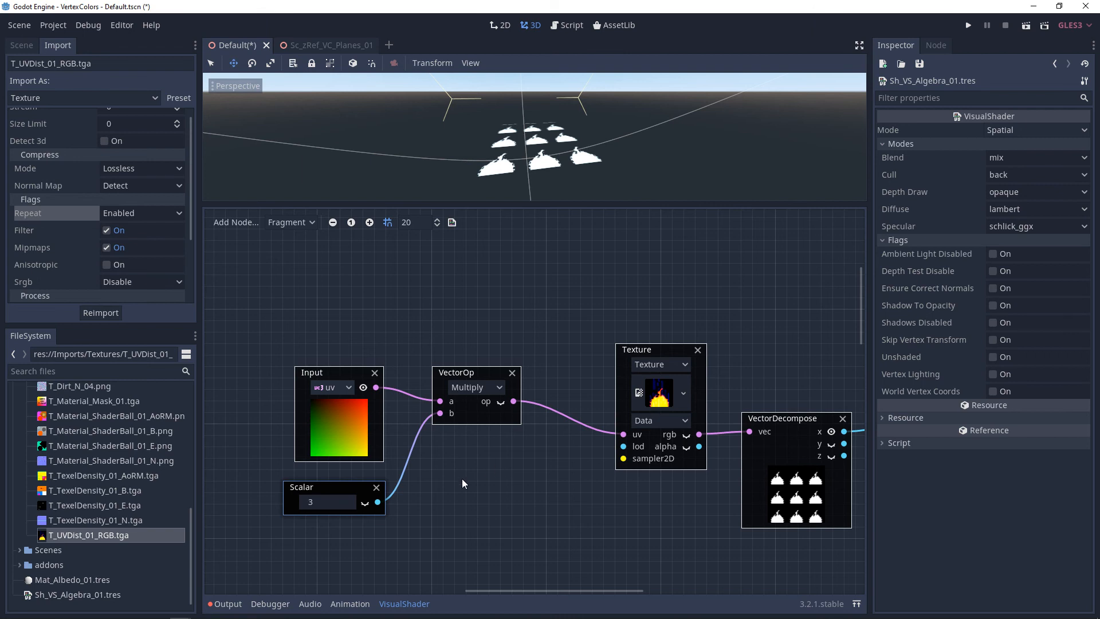
mouse_move(384, 531)
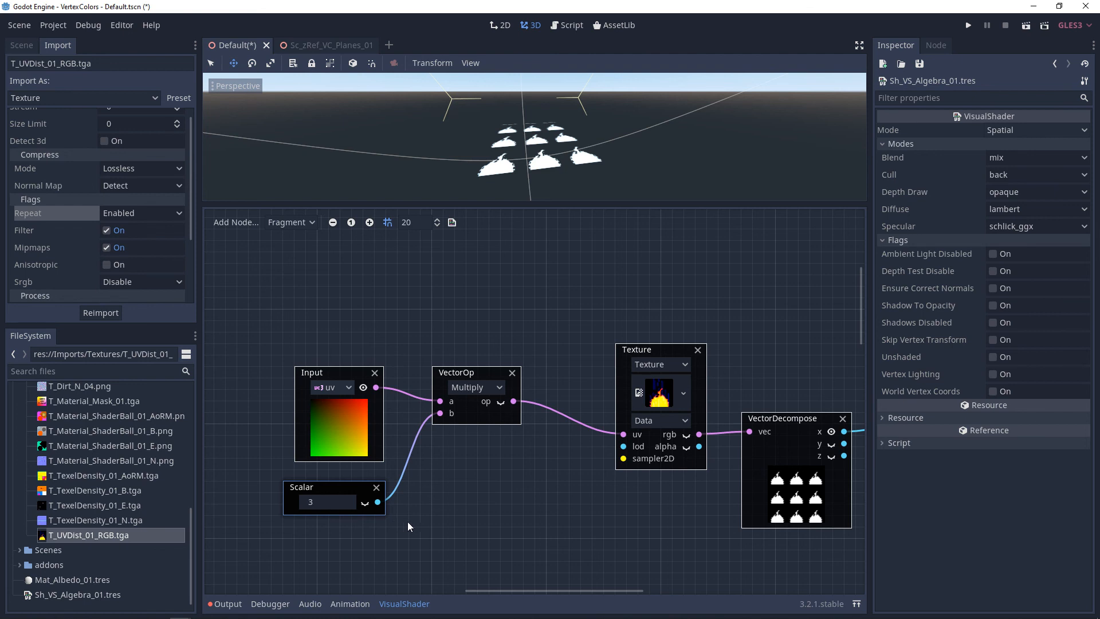
mouse_move(472, 335)
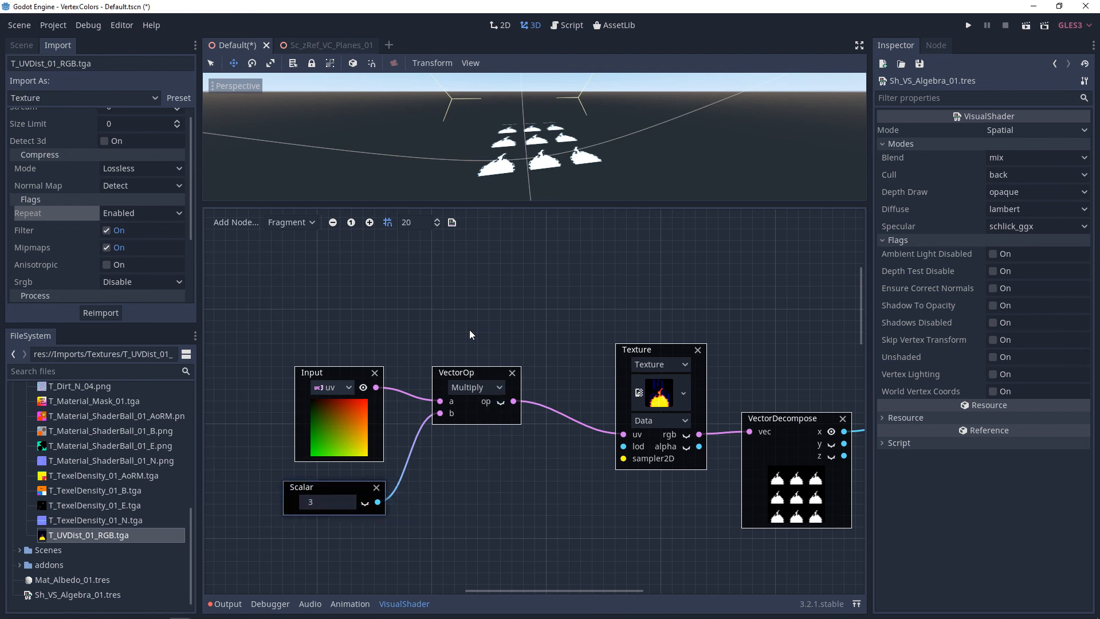
mouse_move(470, 374)
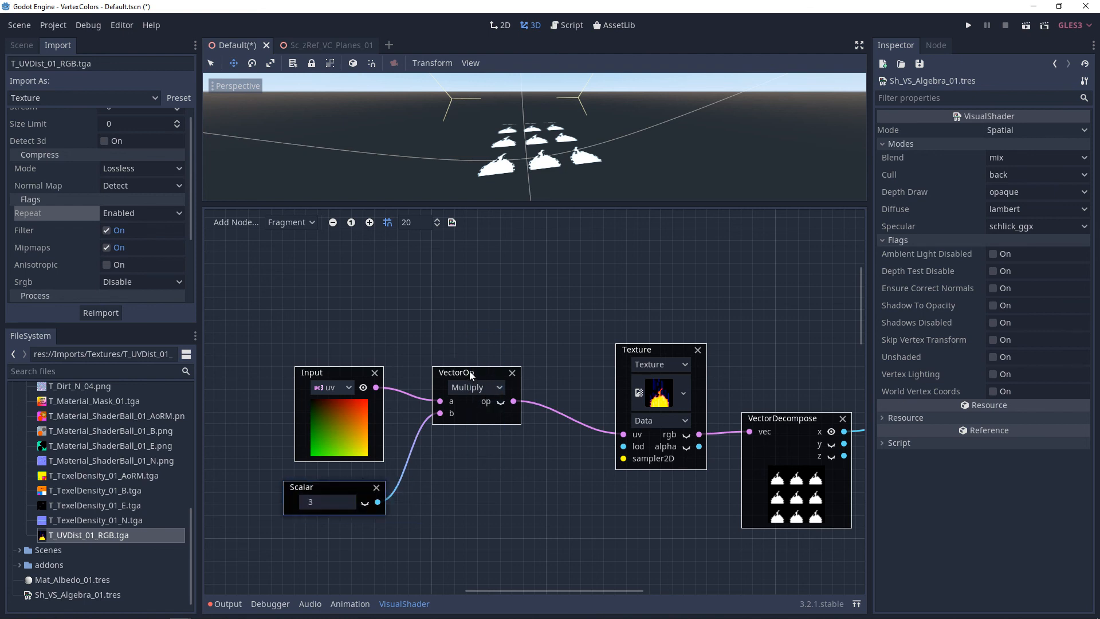